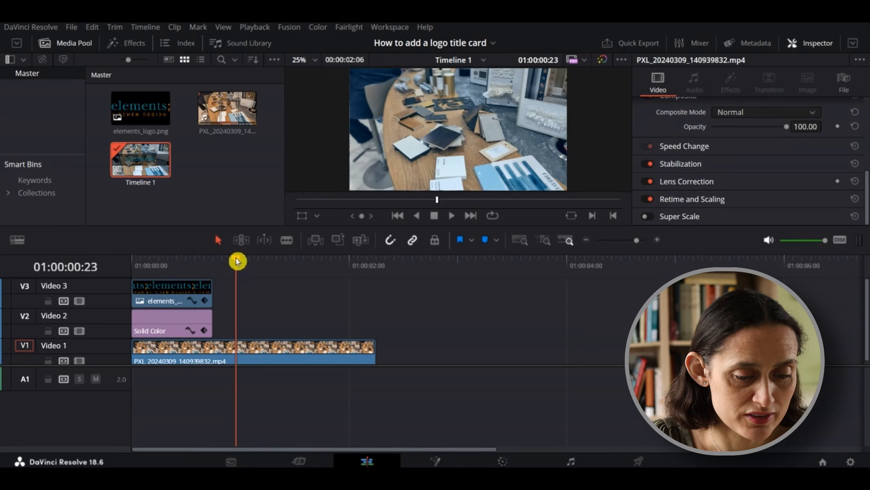
Play the timeline from the start to preview the logo title card over the footage
click(397, 216)
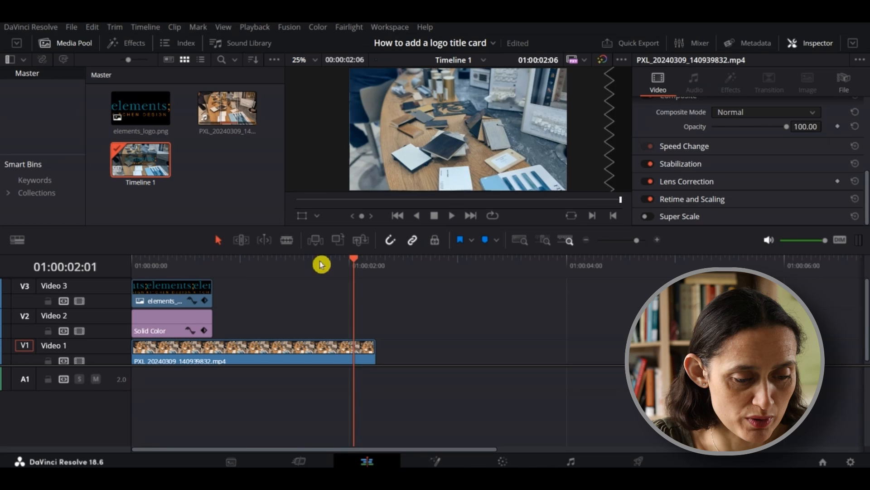
Select the elements_logo clip on V3 and place a duplicate about a second into the track
click(171, 293)
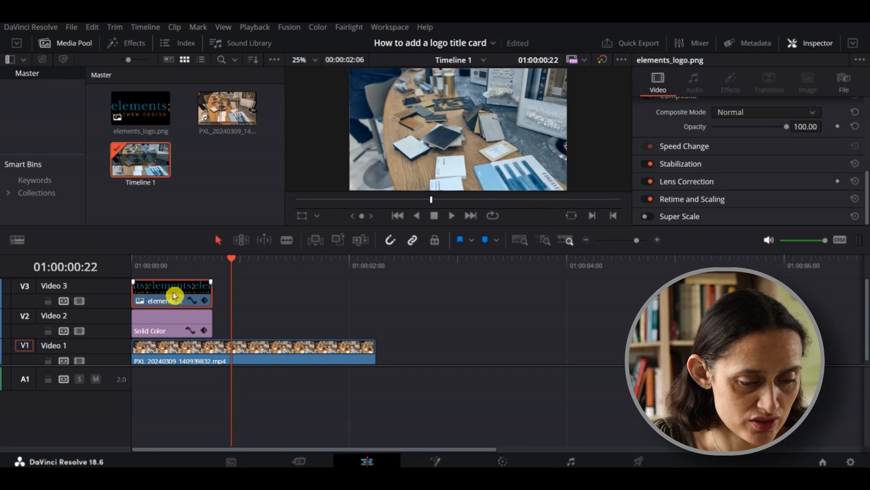
mouse_move(262, 262)
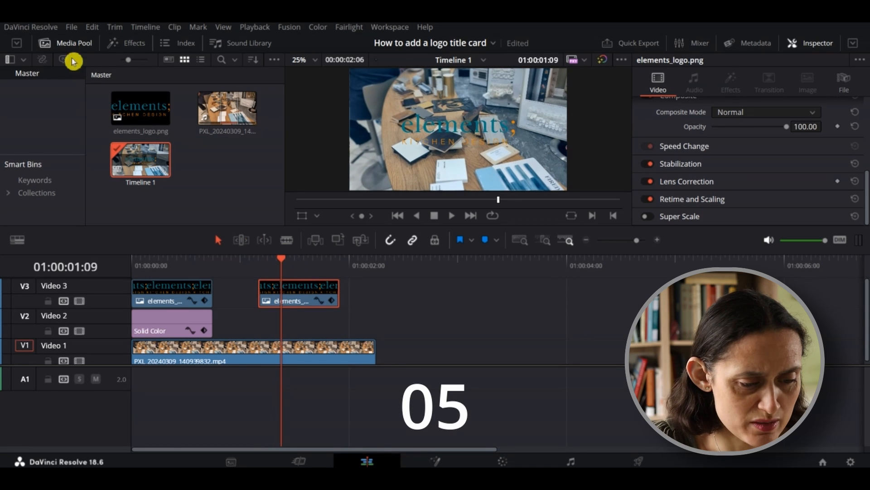
Drop a Solid Color generator from Effects > Generators onto V2 under the logo copy and select it
click(133, 43)
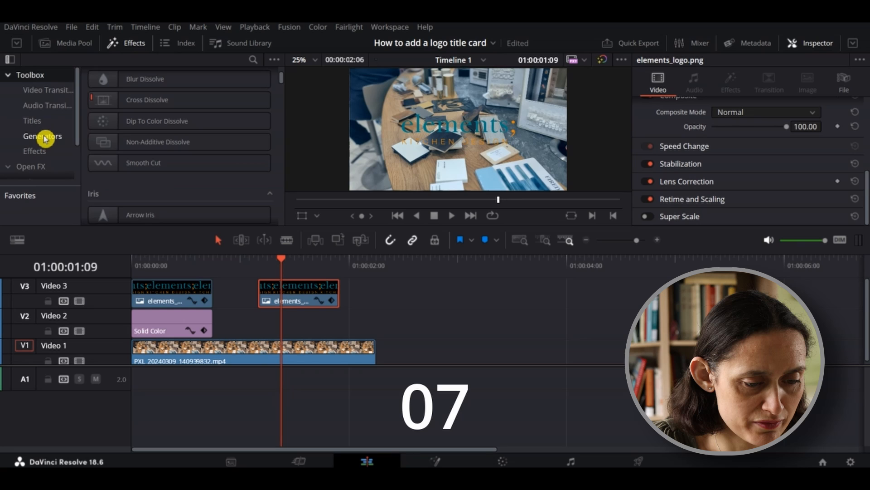
click(42, 136)
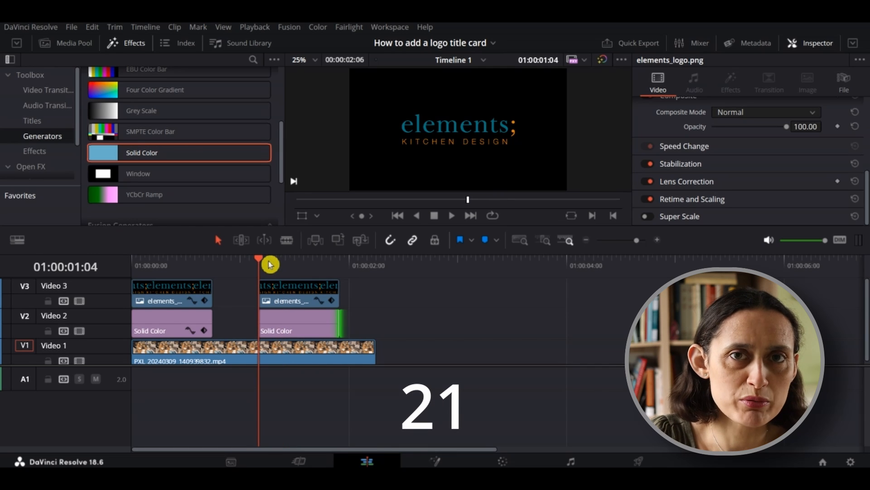
click(298, 321)
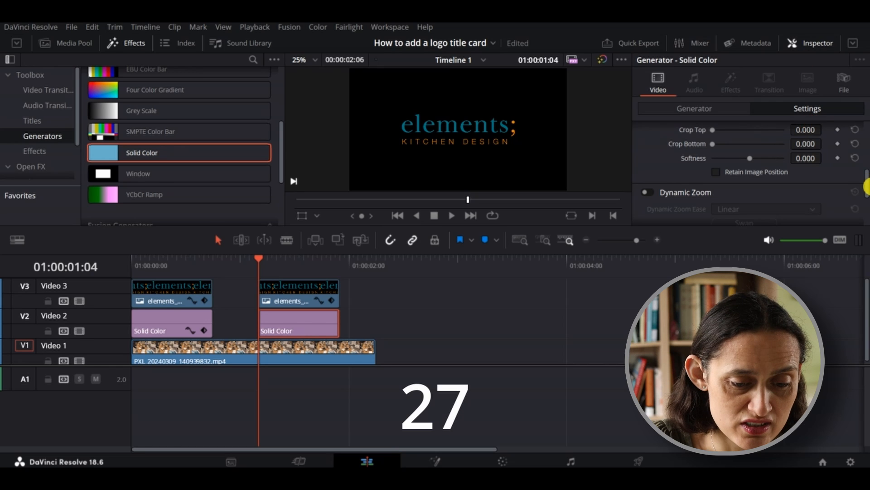
Set the solid colour's Crop Top and Crop Bottom to 305, forming a black strip behind the logo
scroll(down, 3)
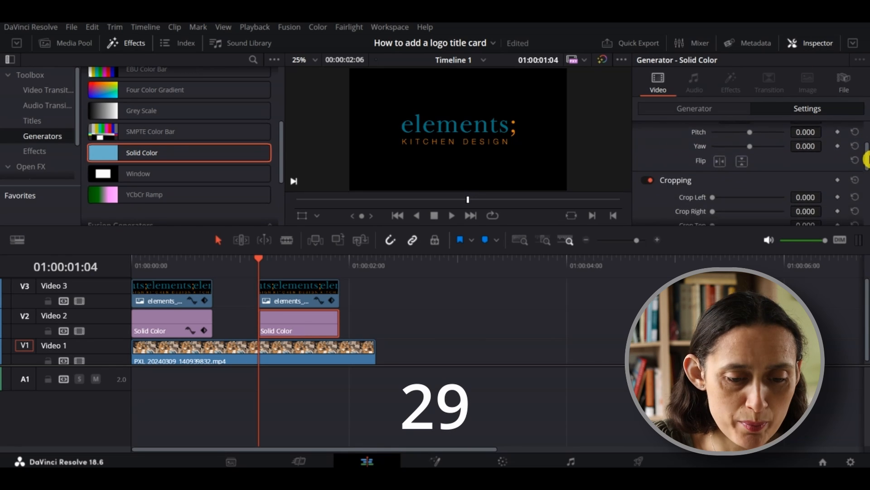
scroll(down, 3)
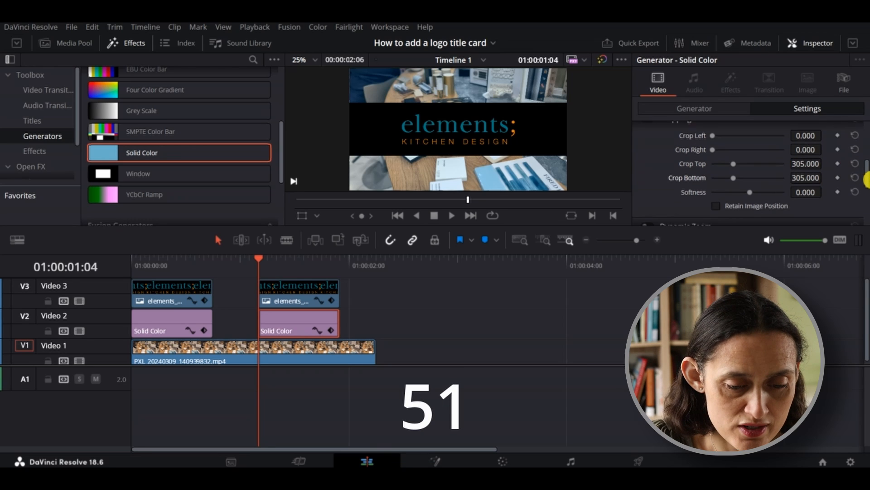
scroll(down, 3)
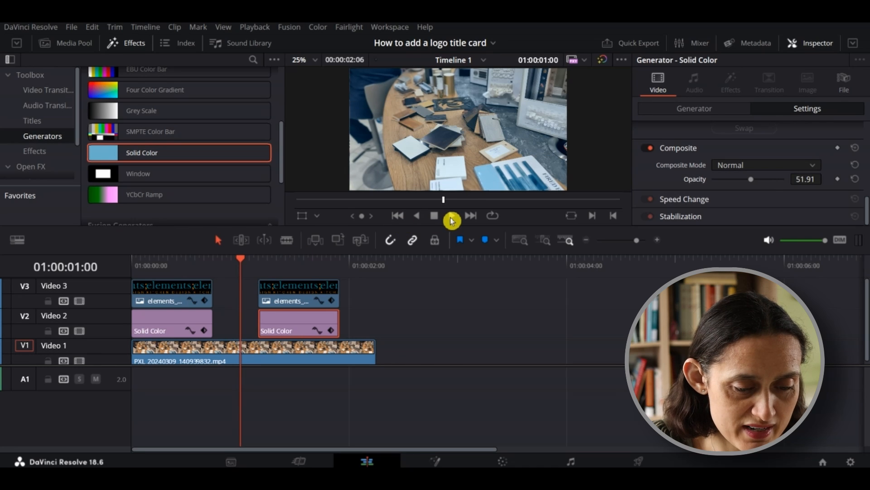
Lower the strip's Composite opacity to 51.91 and play back the finished title card
click(435, 216)
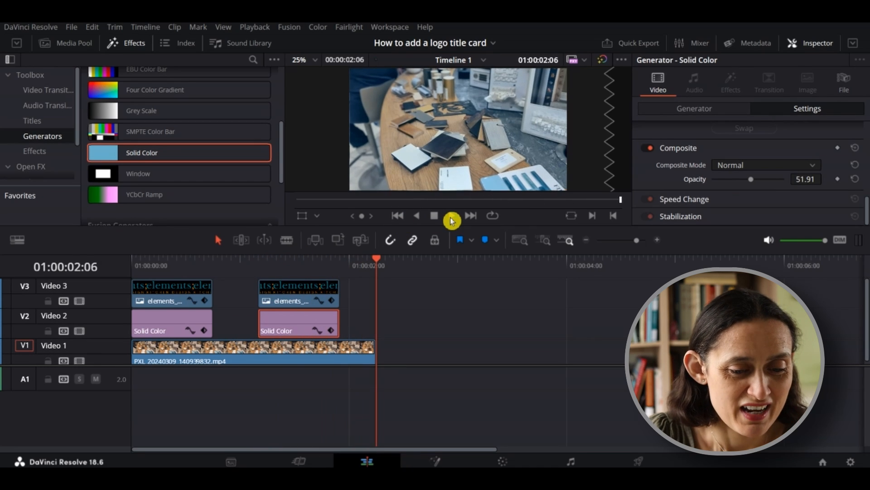